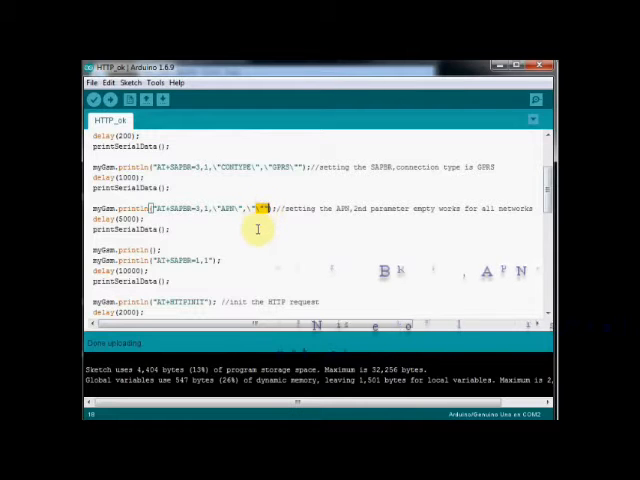
Open the serial monitor to view the GSM module's OK replies, HTTPACTION 200 status and 12-byte reply.
{"action": "scroll", "scroll_direction": "down", "scroll_amount": 3}
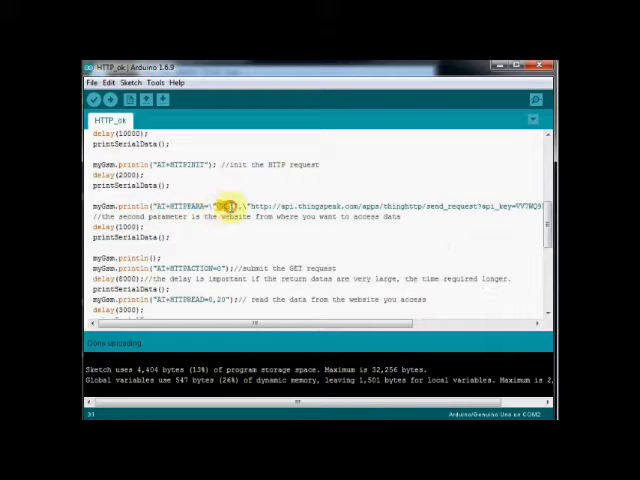
{"action": "left_click", "coordinate": [532, 100]}
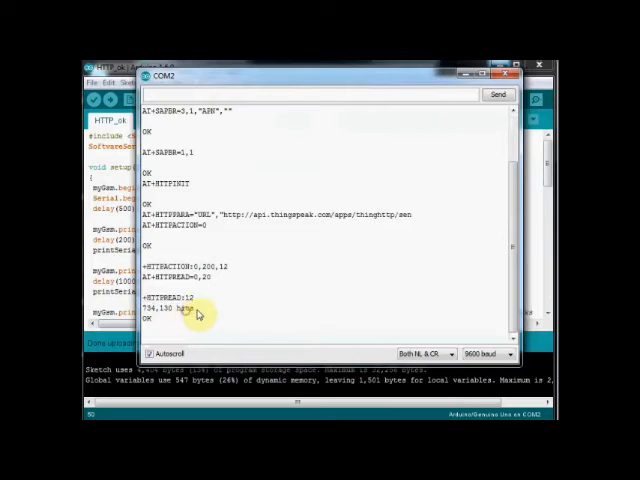